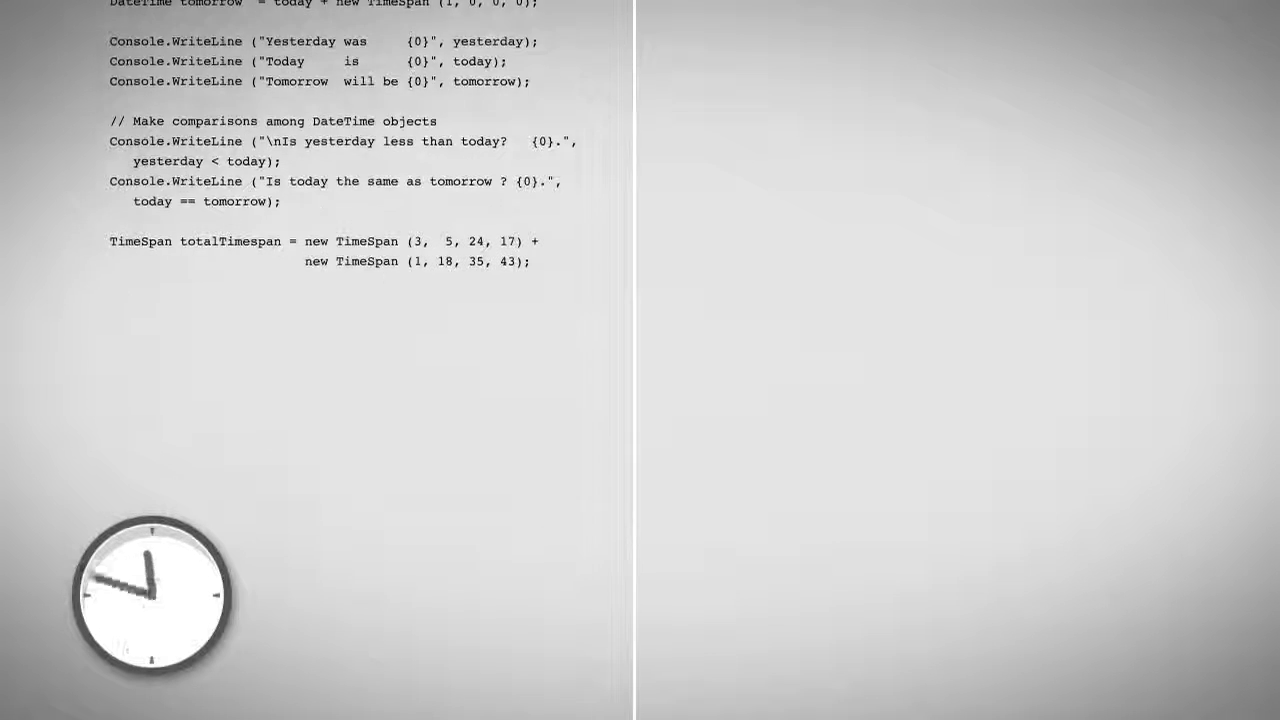
scroll("down", 3)
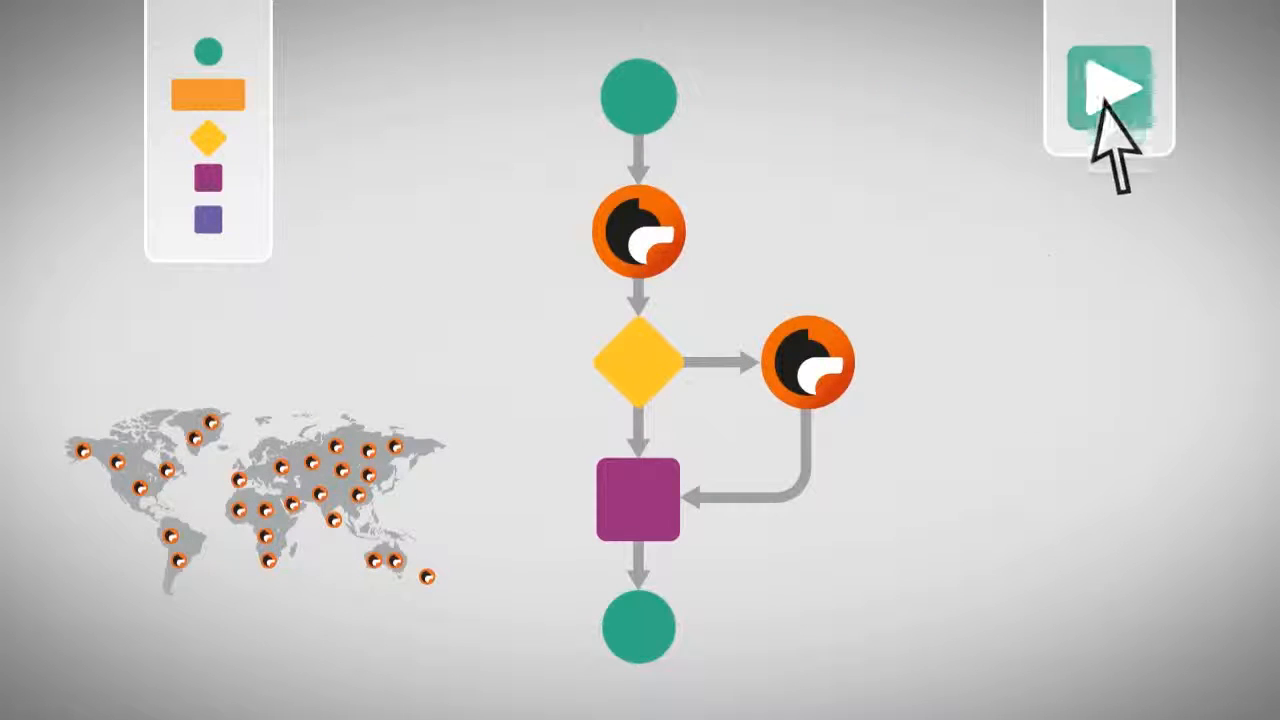
left_click(1113, 82)
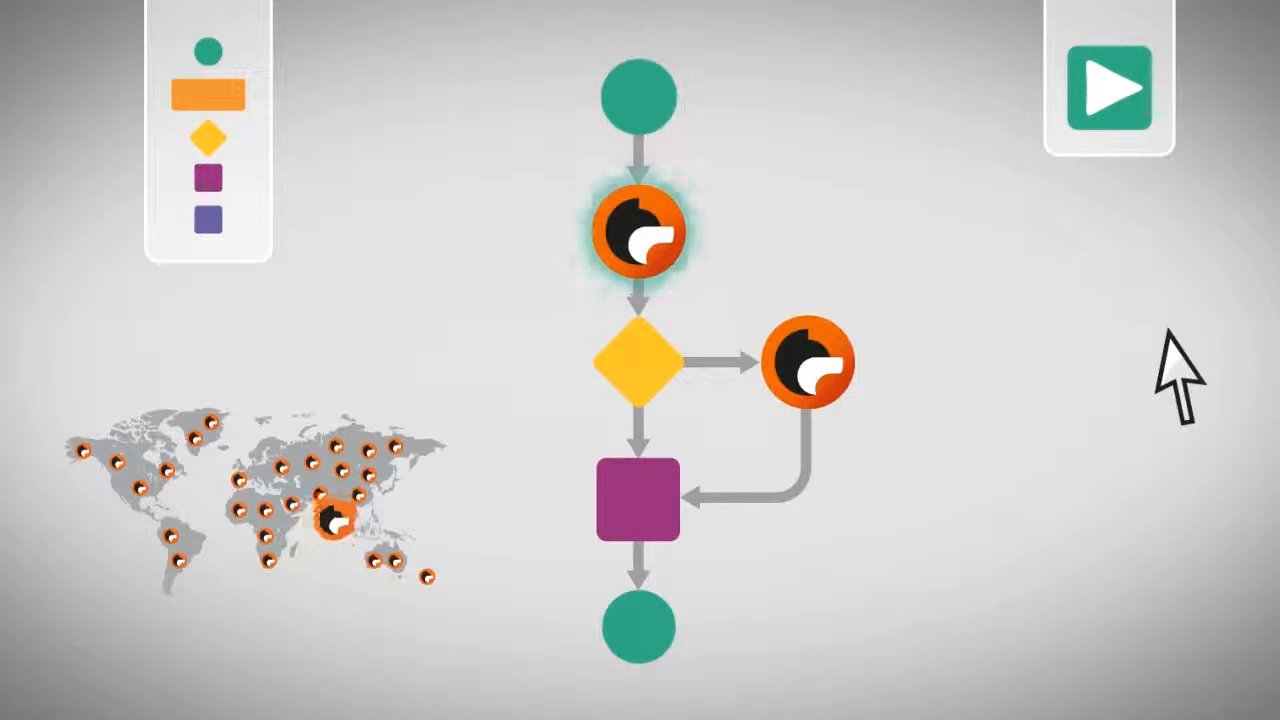